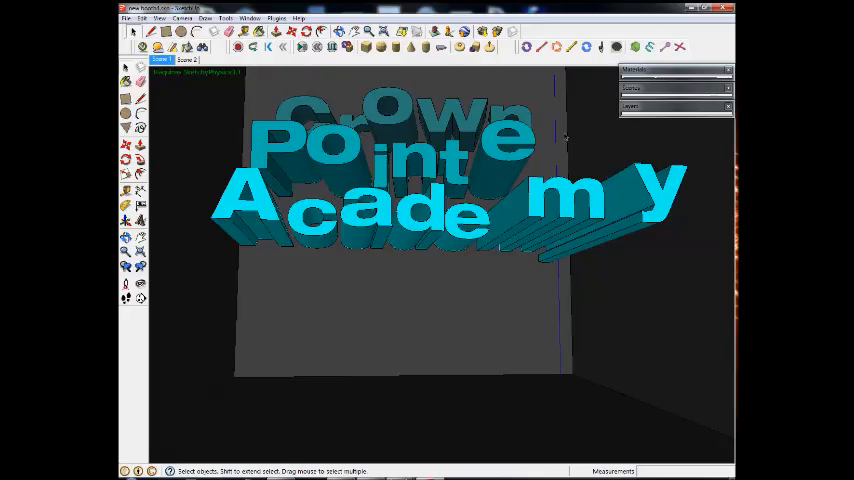
mouse_move(524, 379)
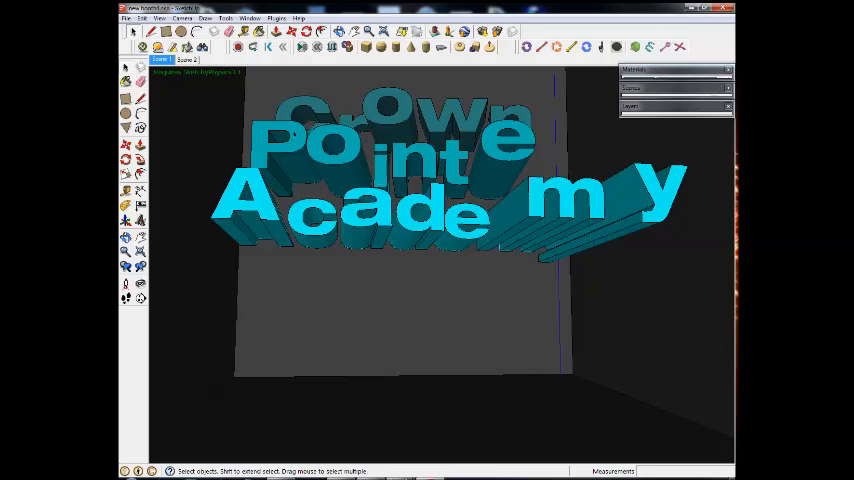
mouse_move(393, 98)
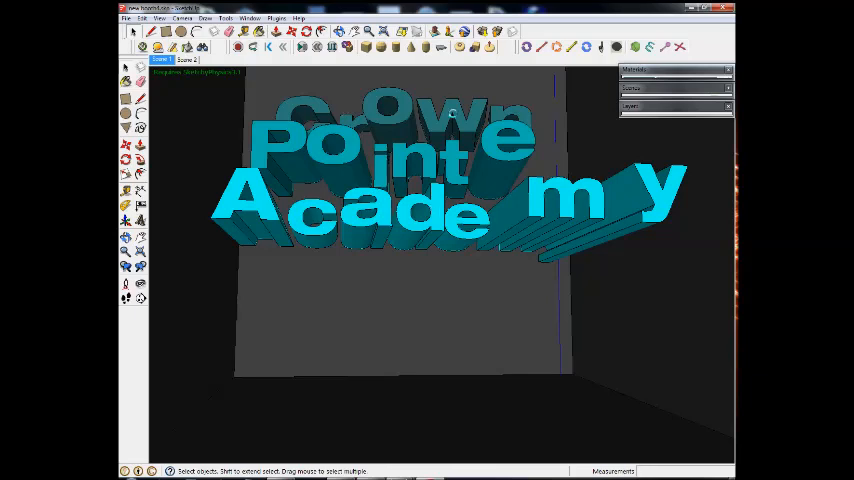
mouse_move(633, 60)
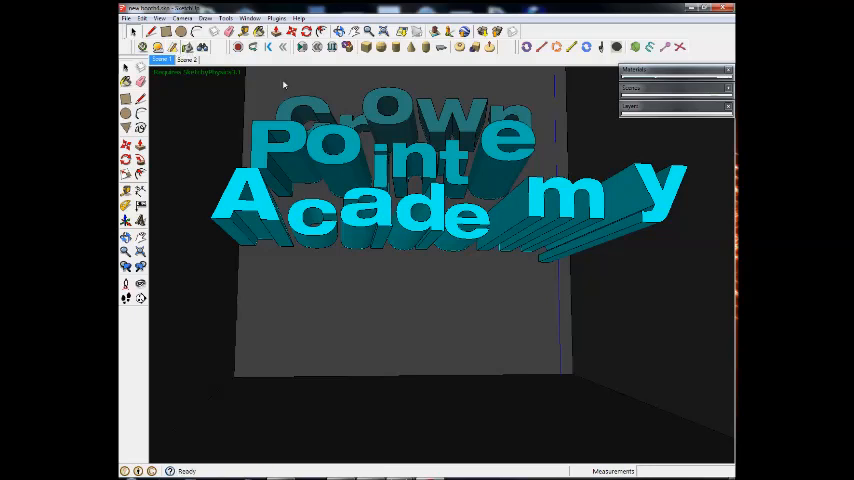
mouse_move(410, 112)
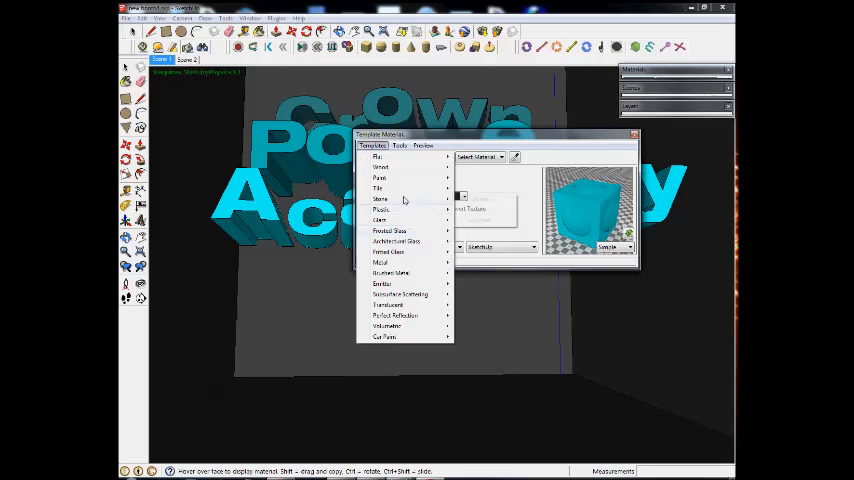
mouse_move(378, 188)
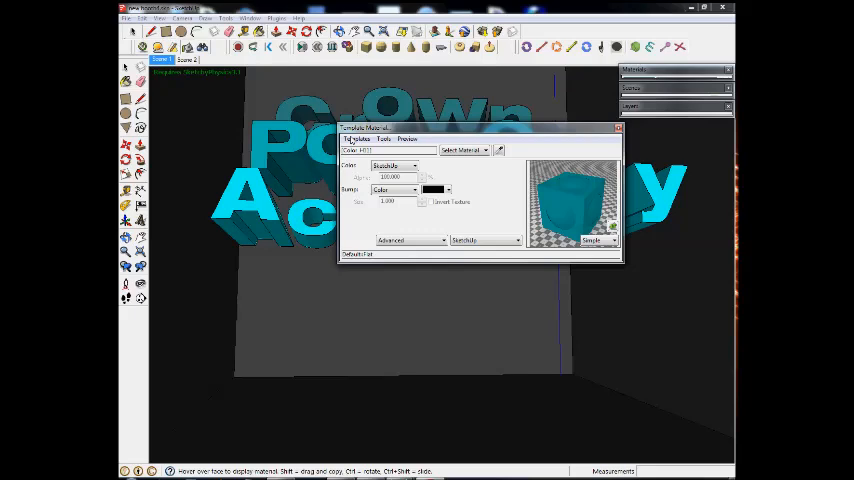
Step: Apply a reflective Car Paint template to the letters, then a Metal template to the darker material
click(357, 139)
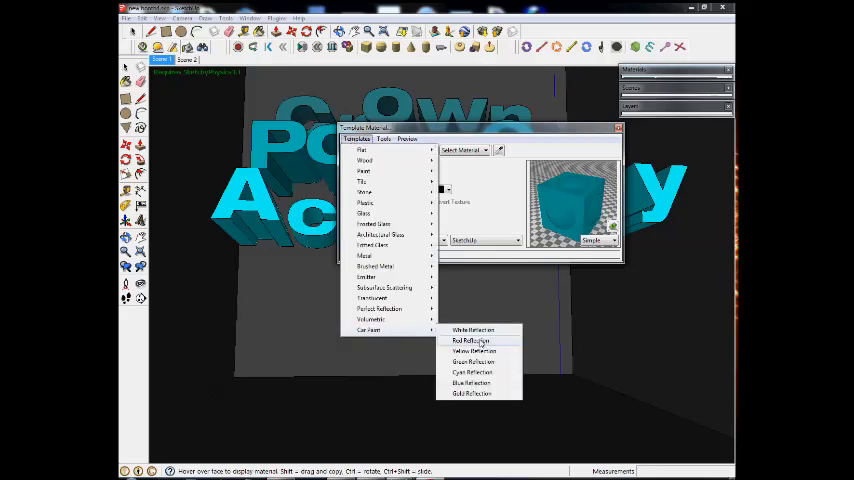
click(469, 341)
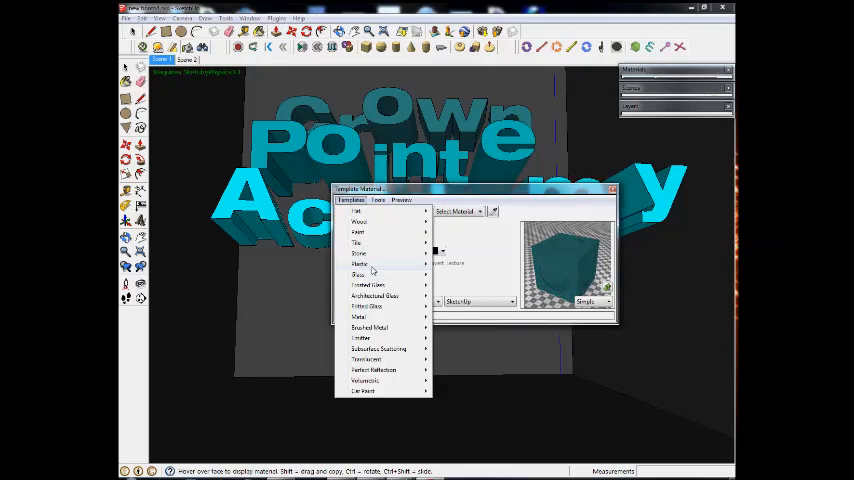
mouse_move(360, 317)
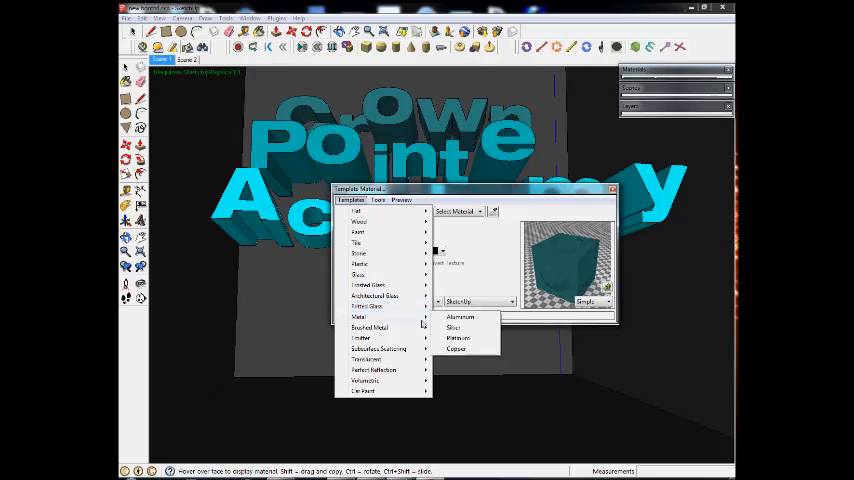
click(460, 317)
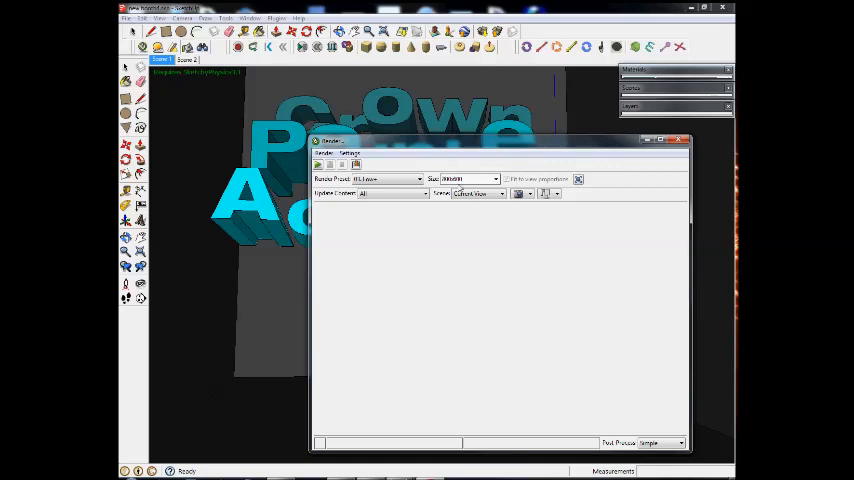
Step: Start the Twilight render of the current lettering view
click(416, 179)
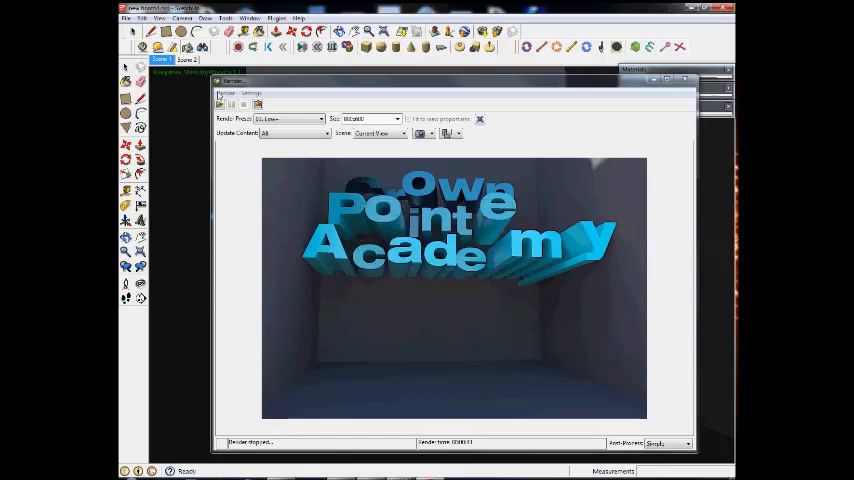
Step: Let the lettering render finish, then close the render window
click(227, 93)
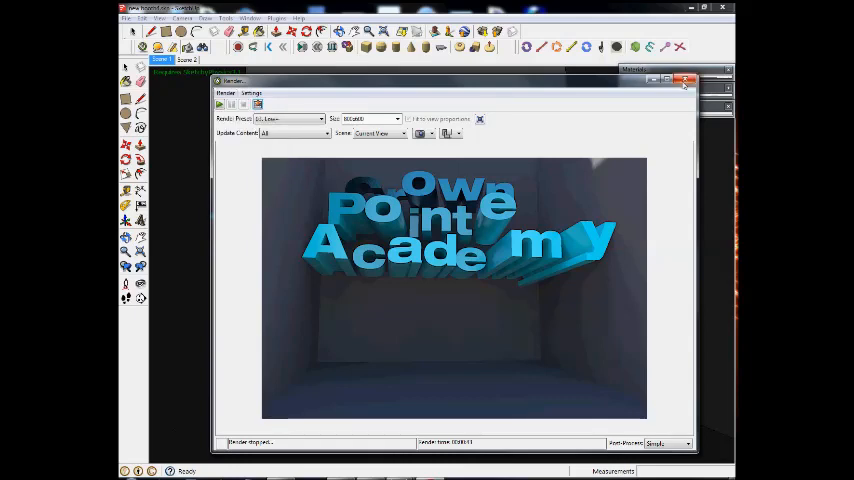
click(686, 81)
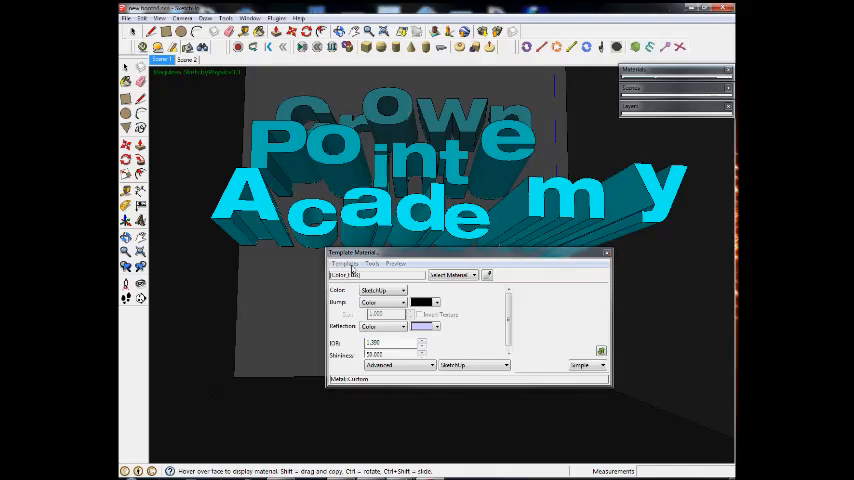
Step: Swap the metal letter material to another Metal preset and close Template Material
click(344, 263)
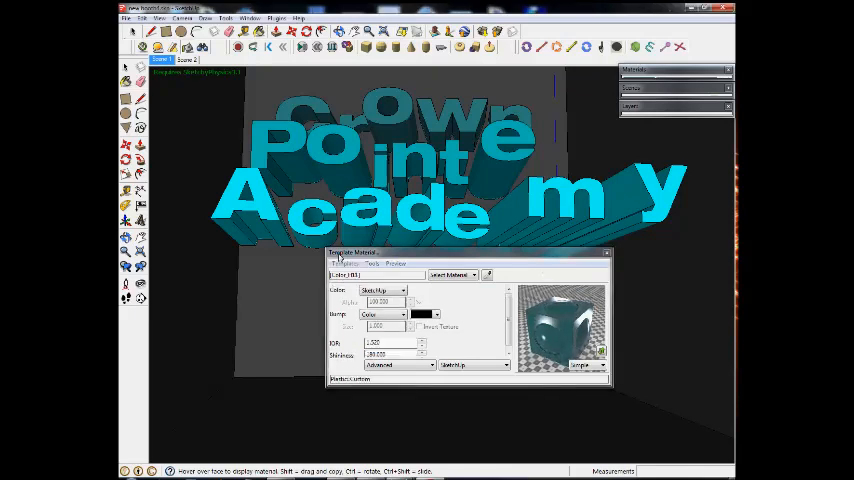
click(344, 263)
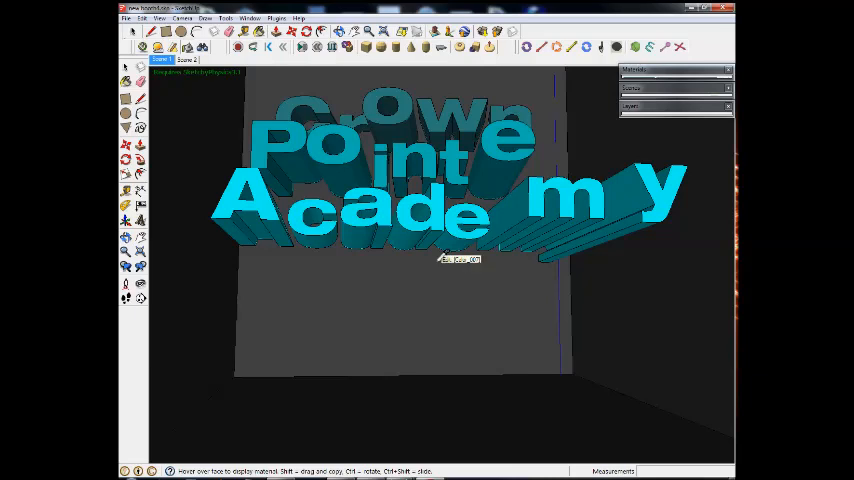
mouse_move(340, 280)
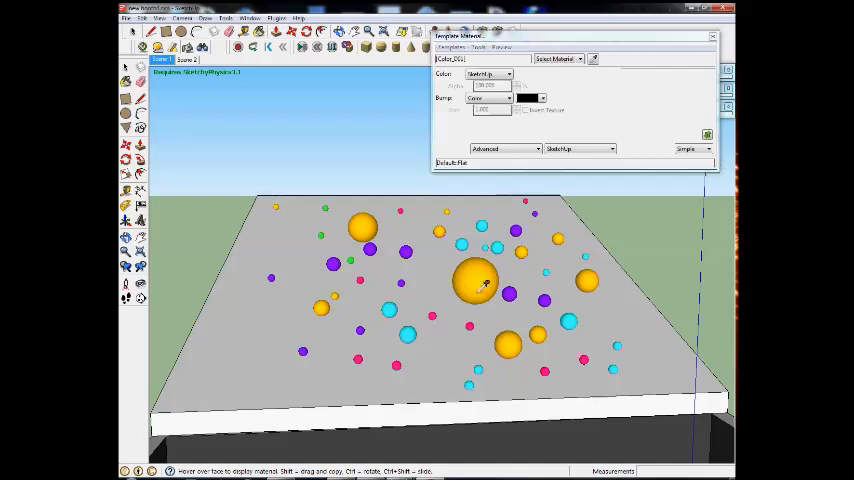
Step: Apply Glass templates to the yellow, cyan and purple ball materials in turn
click(451, 47)
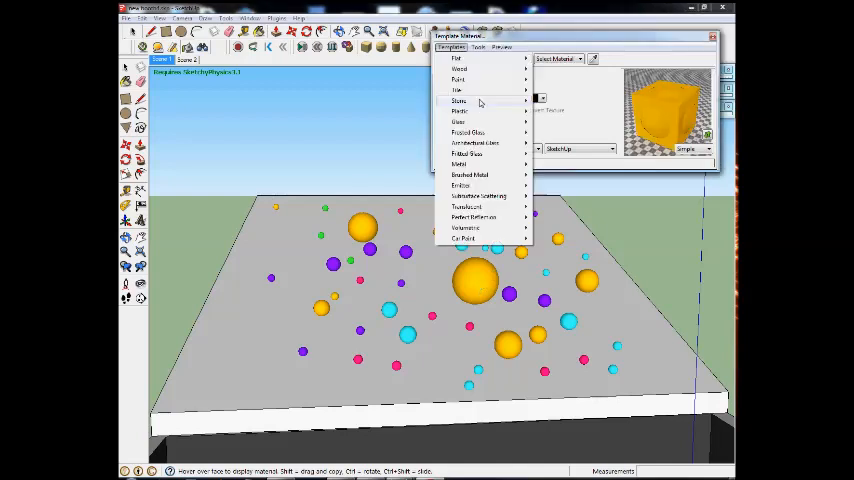
mouse_move(458, 122)
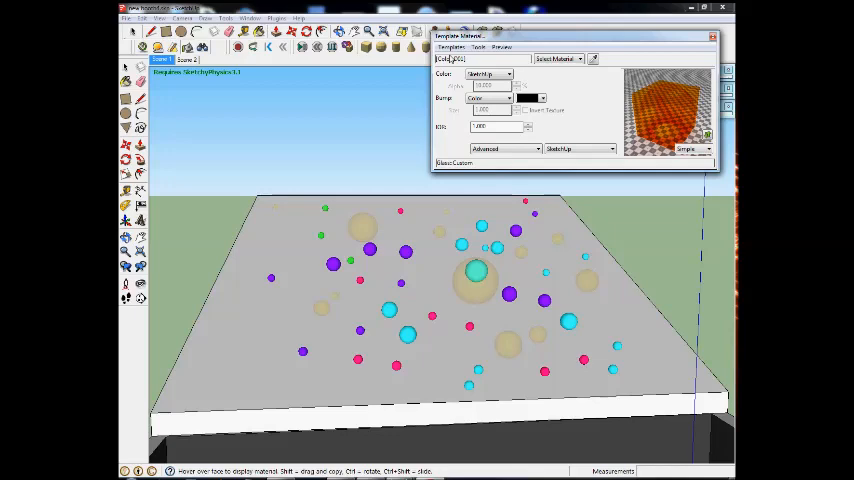
click(450, 47)
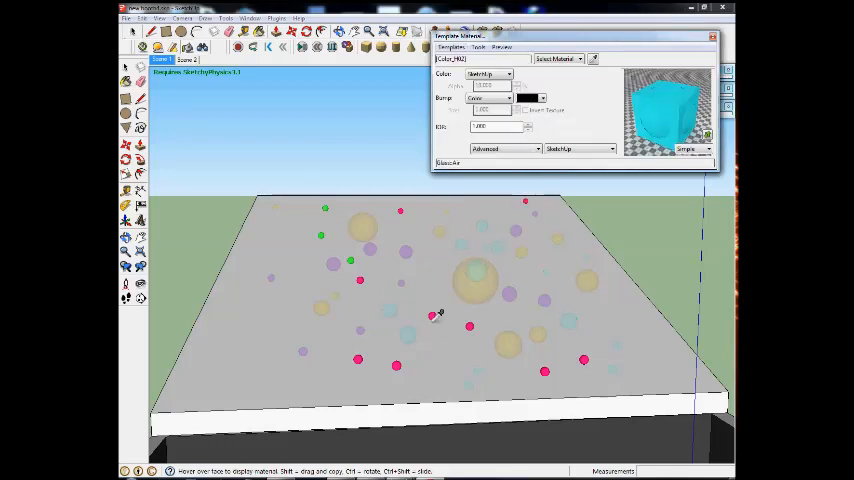
click(451, 47)
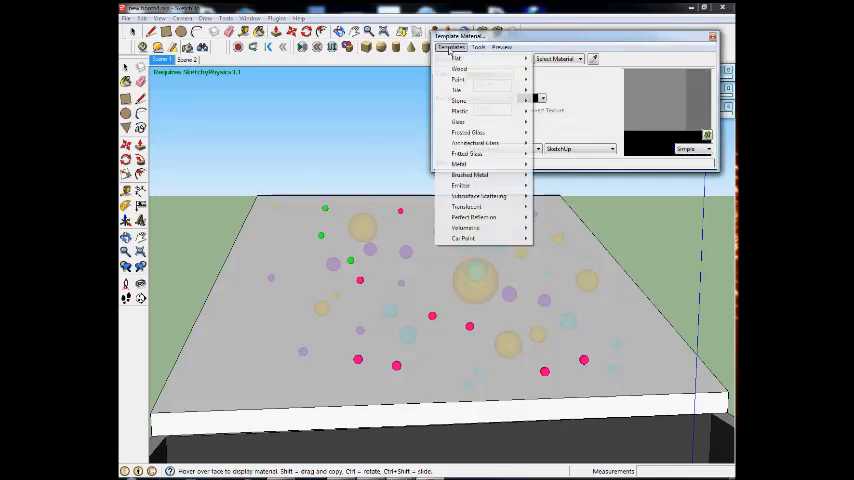